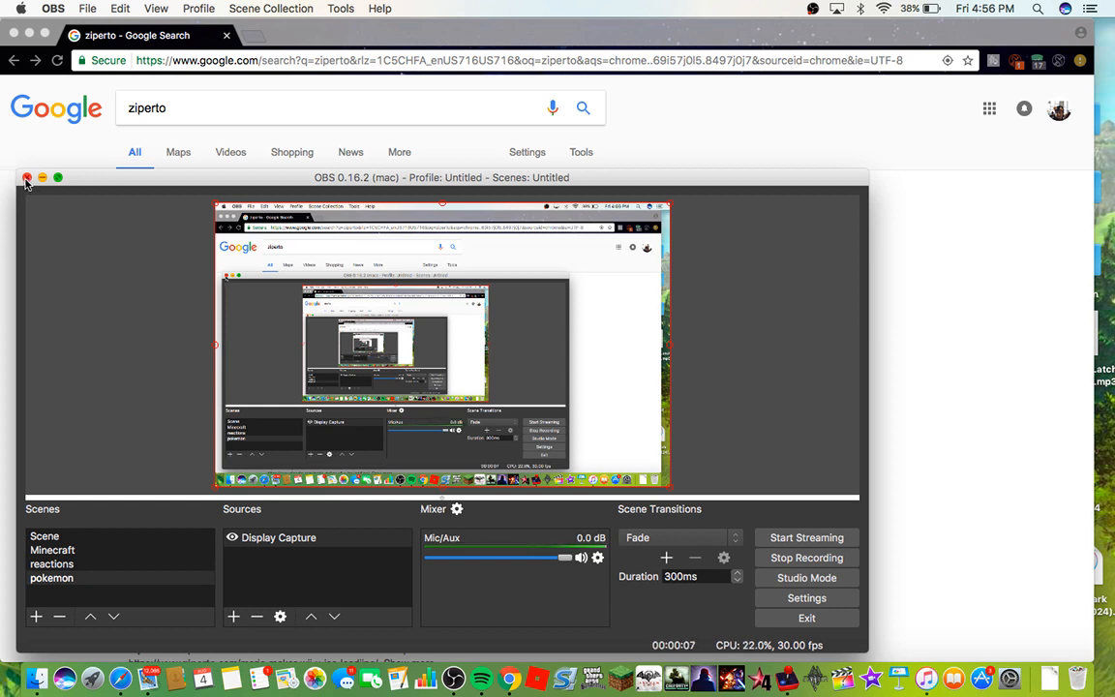
- Close the OBS Studio window and confirm exiting while it is active
left_click(27, 176)
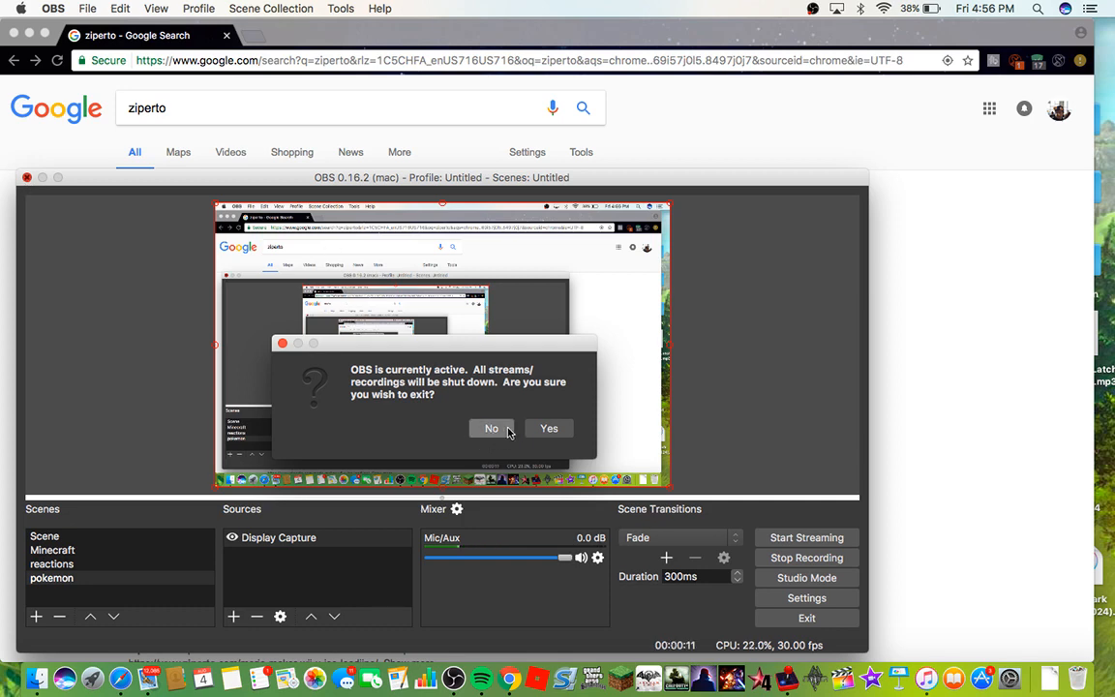
left_click(490, 428)
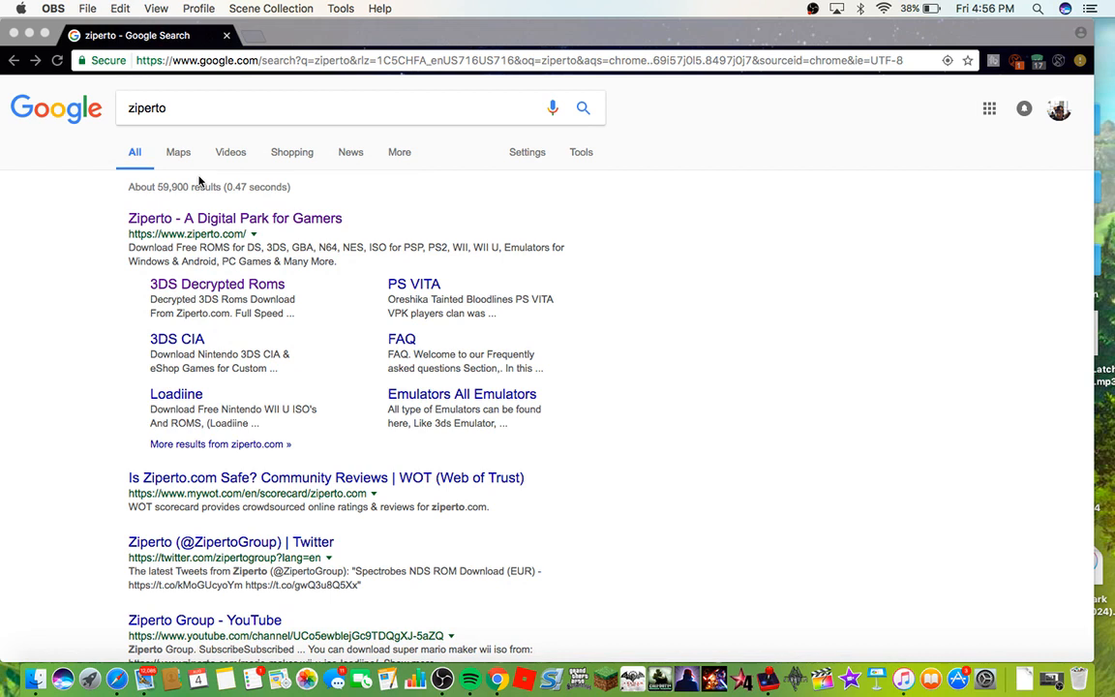
mouse_move(223, 286)
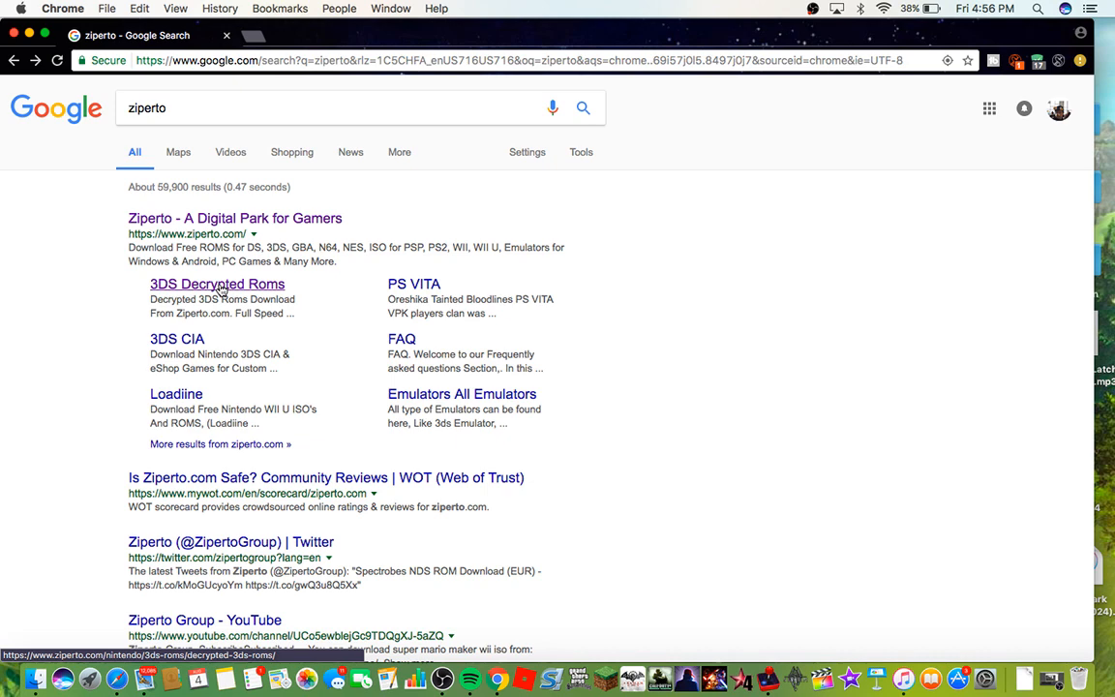
- Open Ziperto's '3DS Decrypted Roms' category and scroll through its posts
left_click(216, 284)
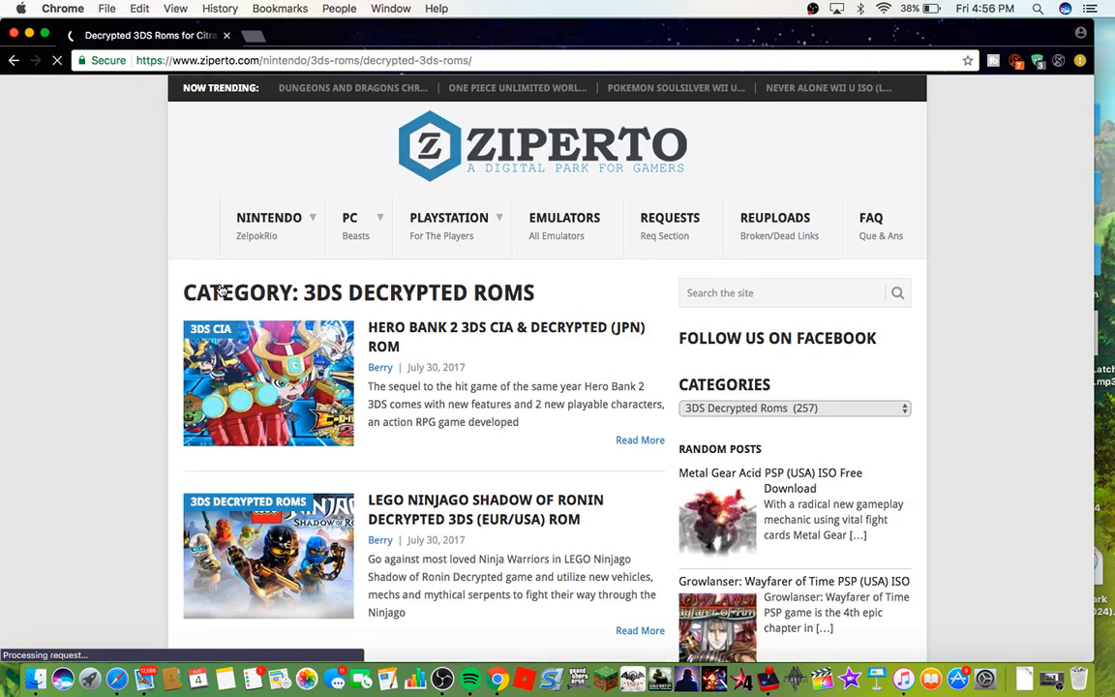
scroll("down", 3)
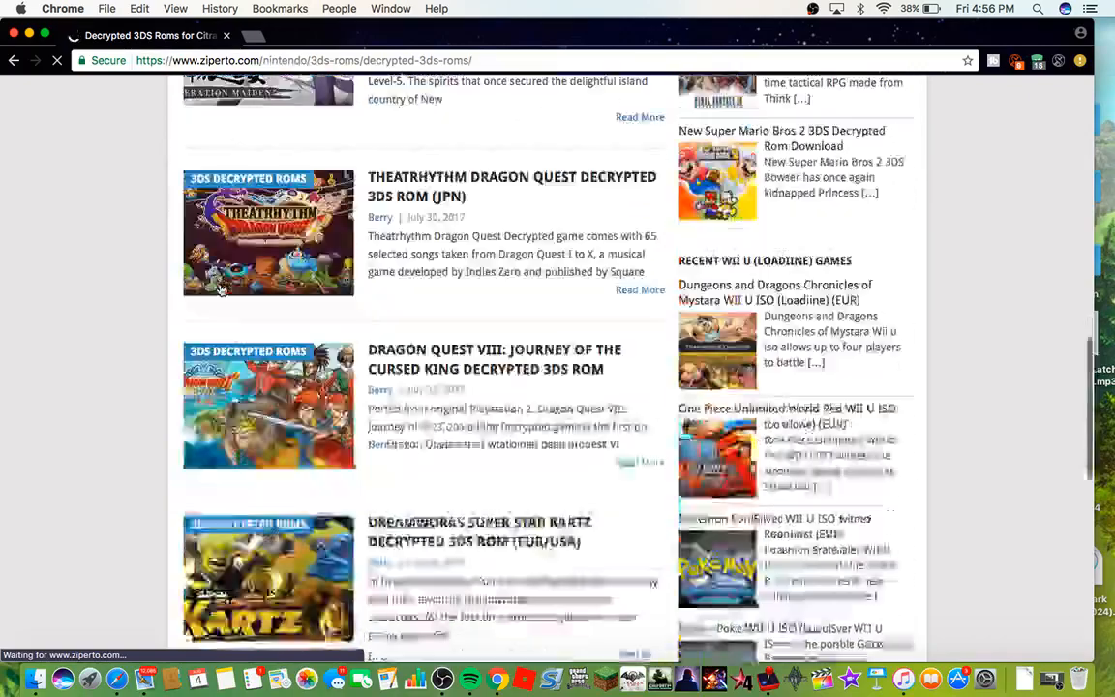
scroll("down", 3)
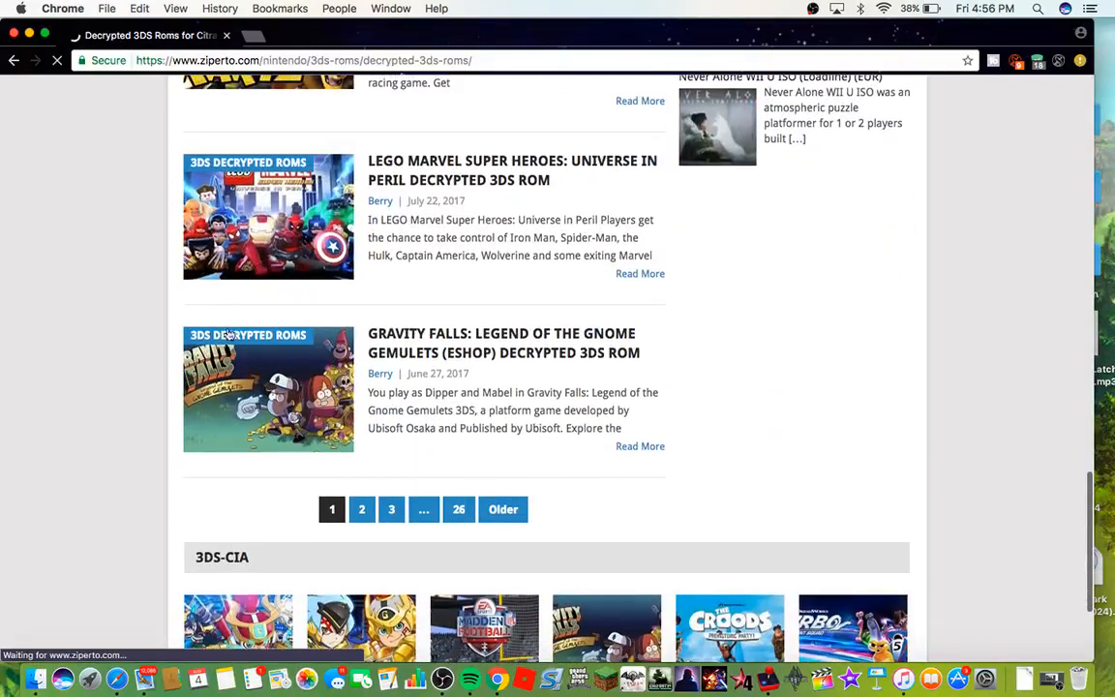
- Browse page 2, return to page 1, and open the LEGO Marvel Super Heroes post
left_click(361, 509)
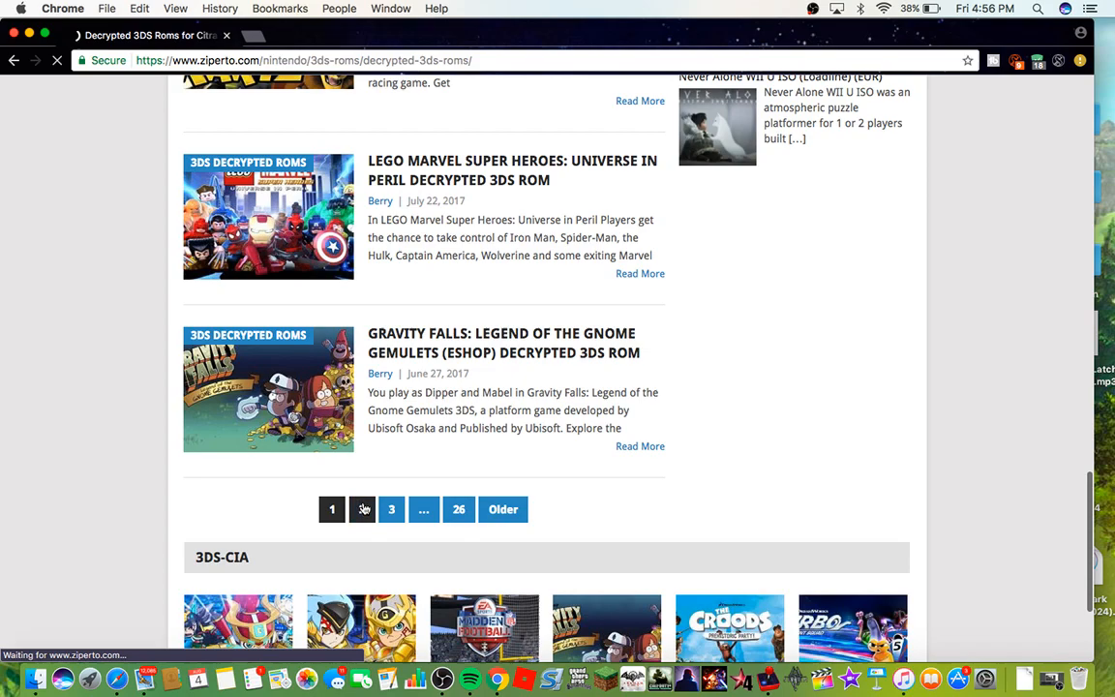
left_click(360, 509)
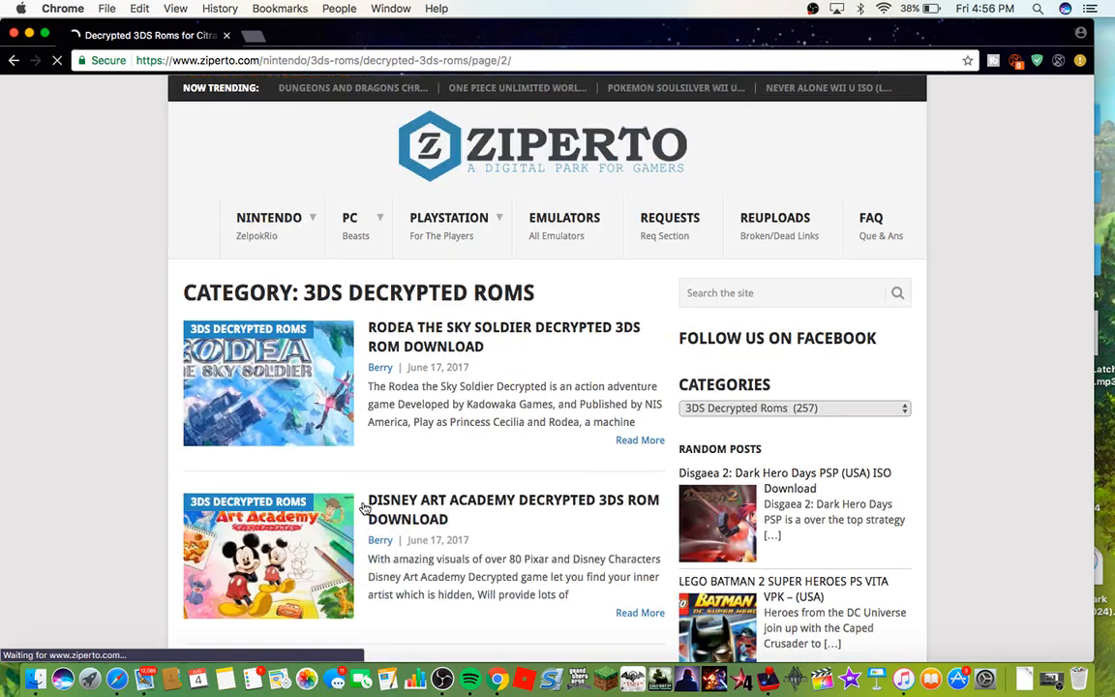
scroll("down", 3)
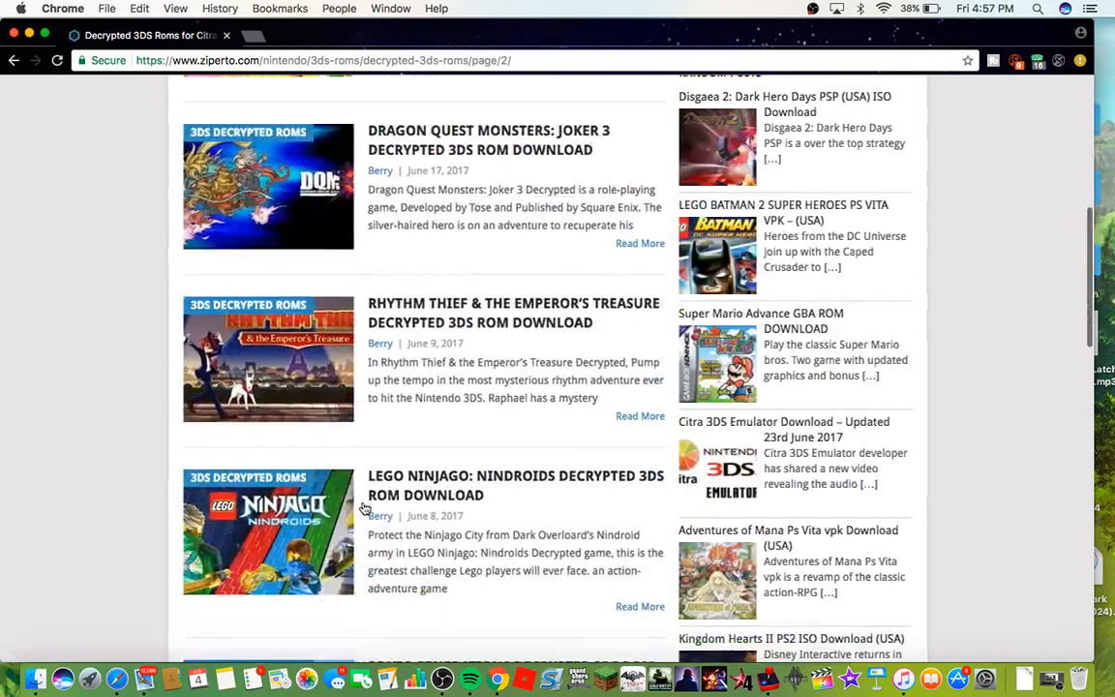
scroll("down", 3)
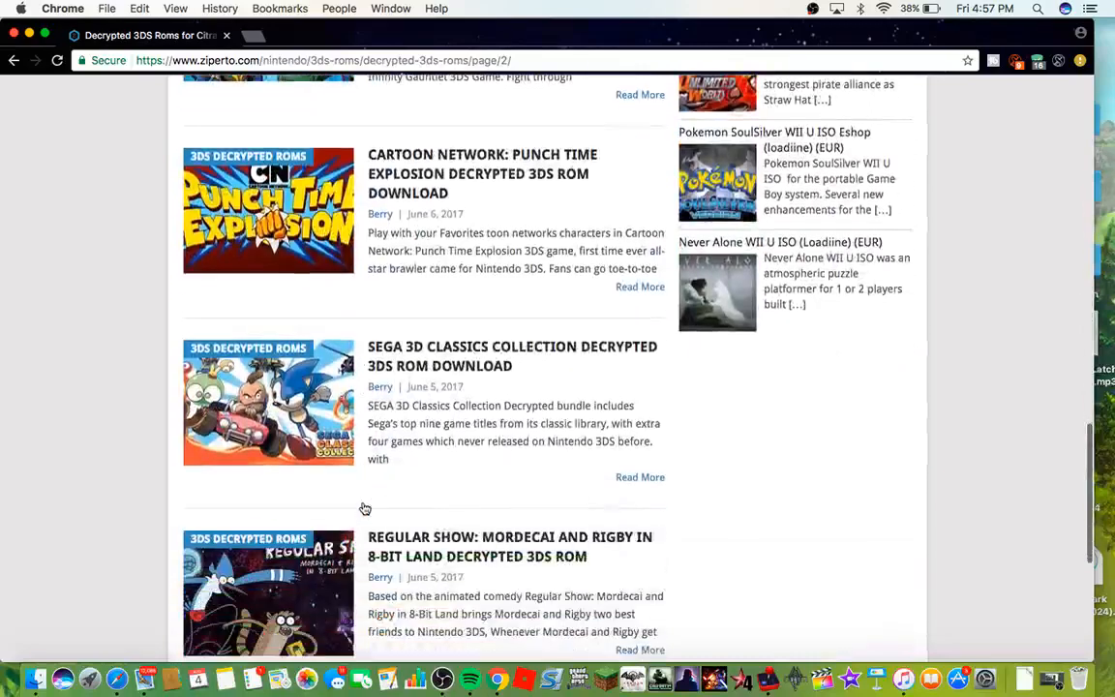
left_click(21, 60)
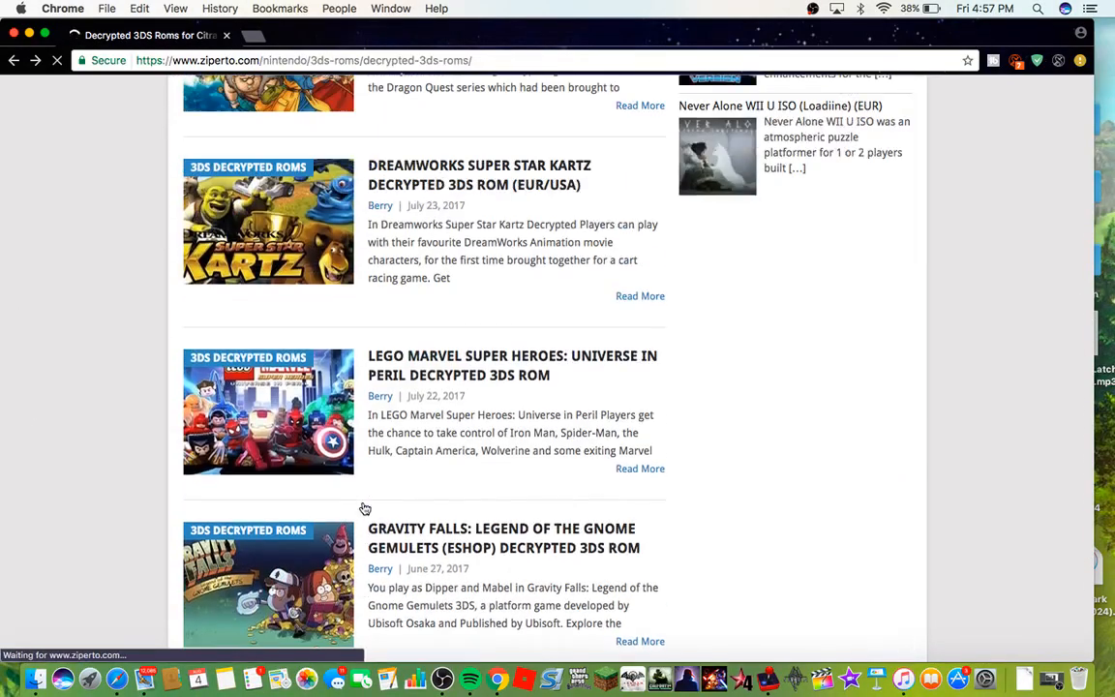
left_click(511, 365)
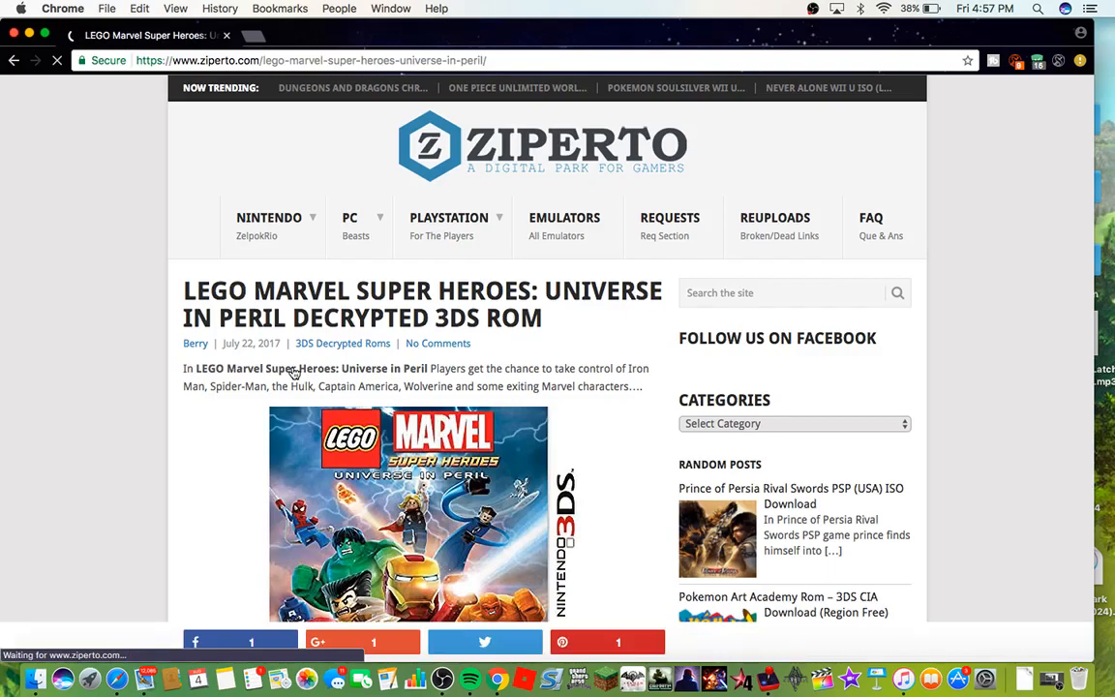
- Follow the 'LEGO MSH: Universe in Peril- Decrypted – USA (398MB)' Google Drive link
scroll("down", 3)
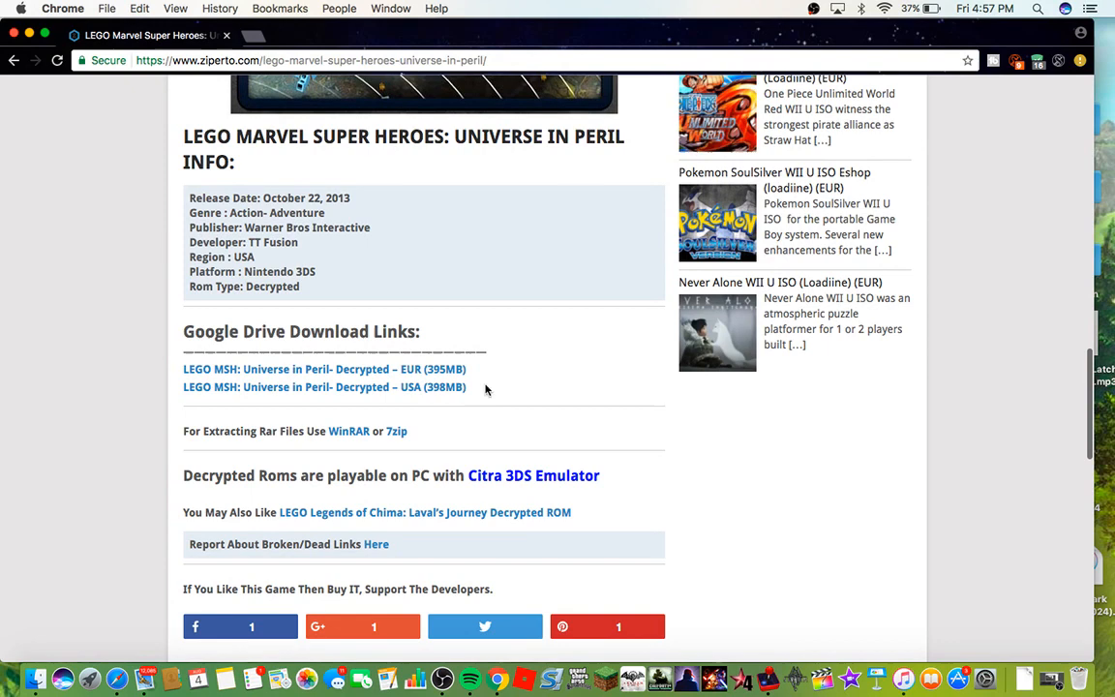
left_click(324, 387)
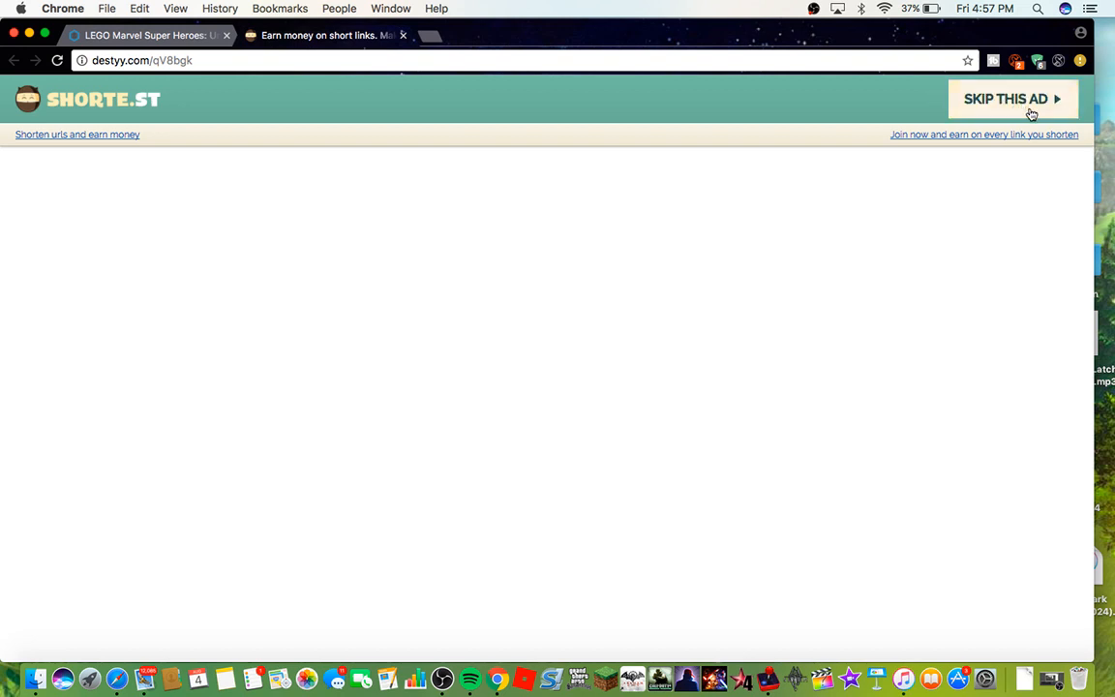
- Skip the ad and download LMSH-UIP-USA-DecrTD-Ziperto.rar, accepting the virus-scan warning
left_click(1010, 101)
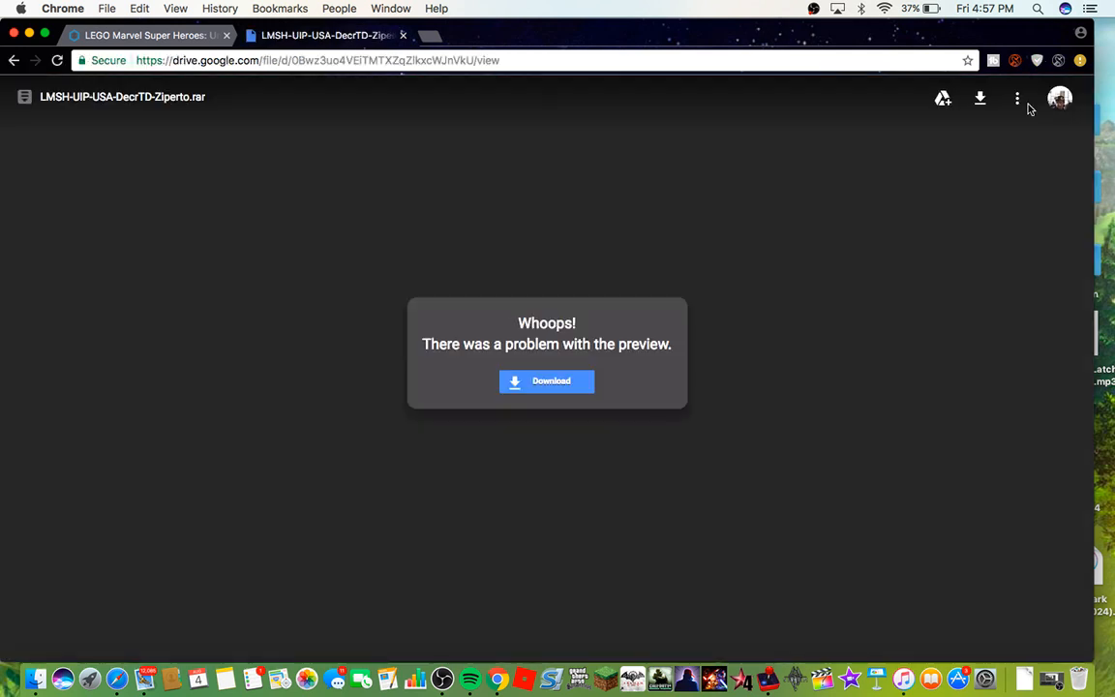
left_click(547, 381)
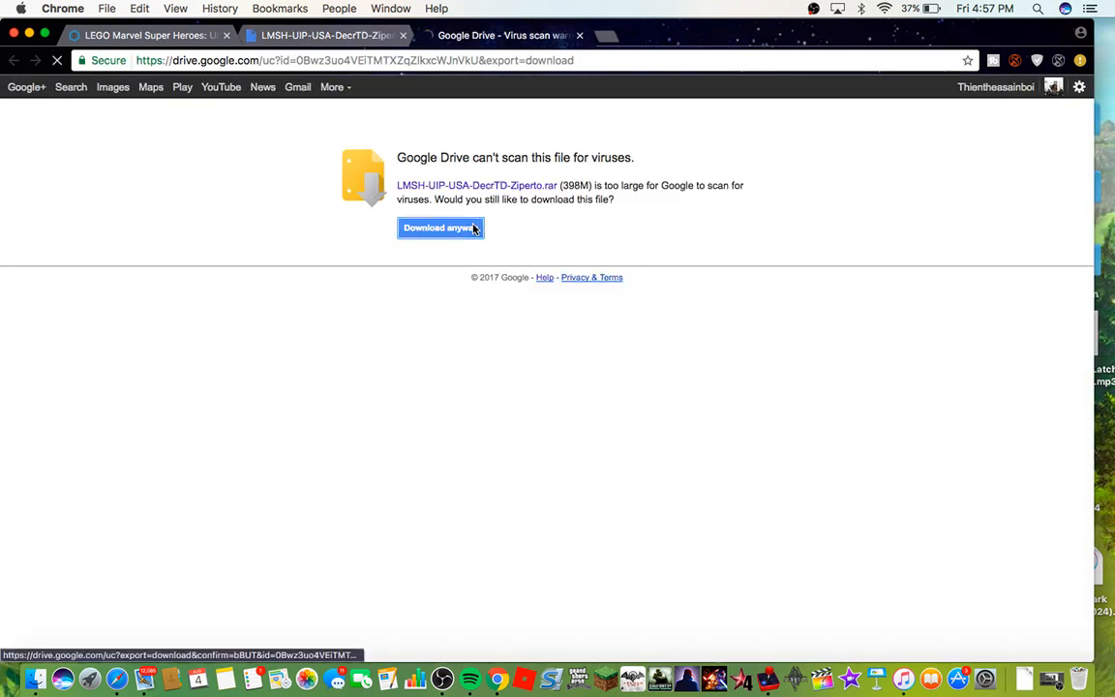
left_click(440, 228)
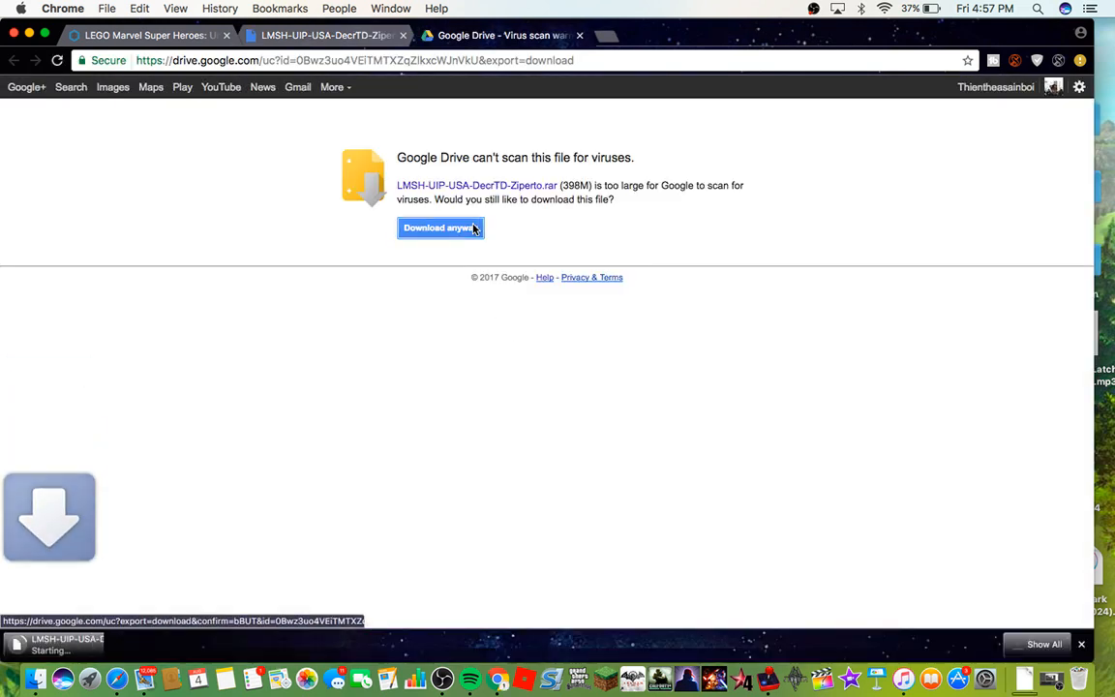
left_click(441, 227)
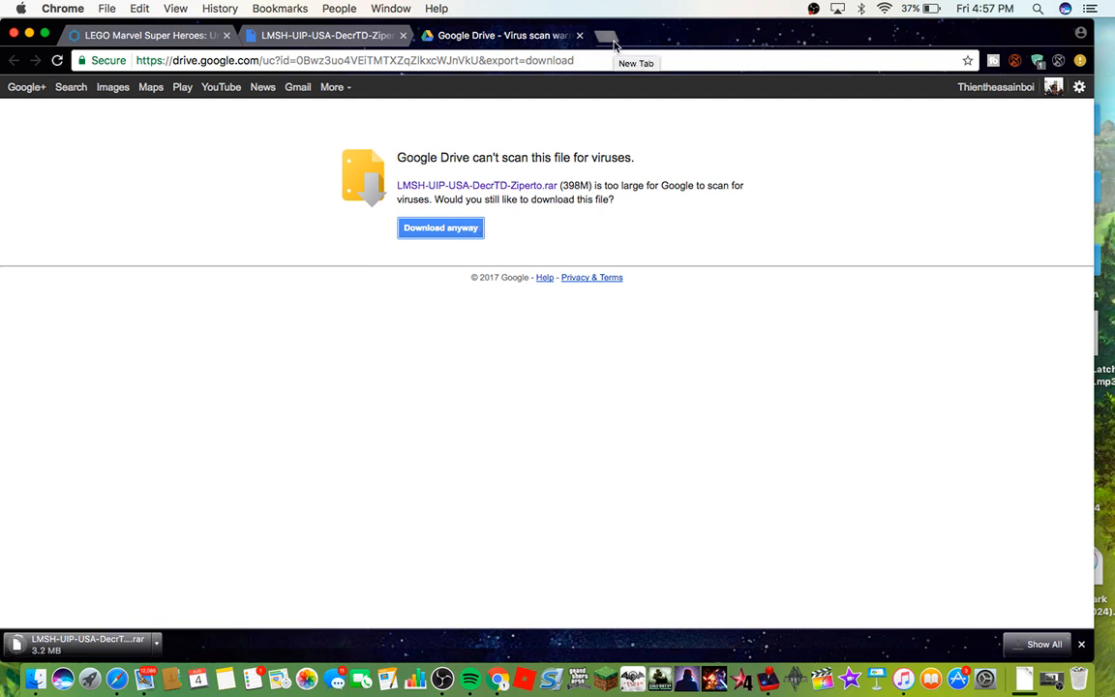
- Search Google for 'citra' in a new tab and open the Citra 3DS emulator homepage result
left_click(618, 32)
type("citra")
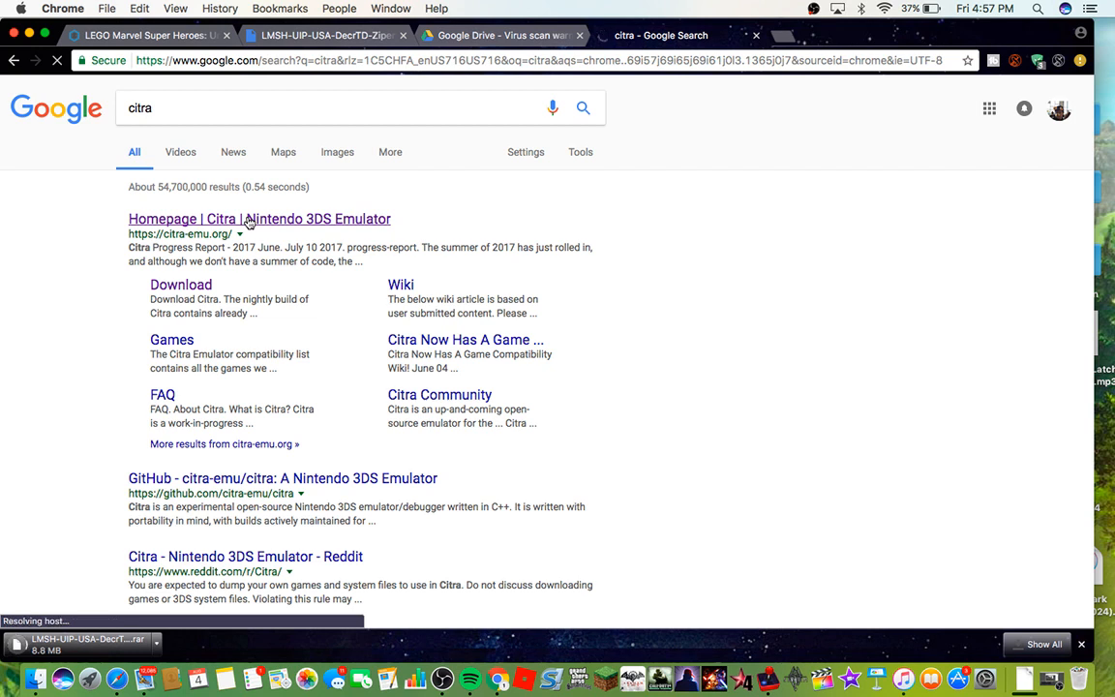
left_click(247, 218)
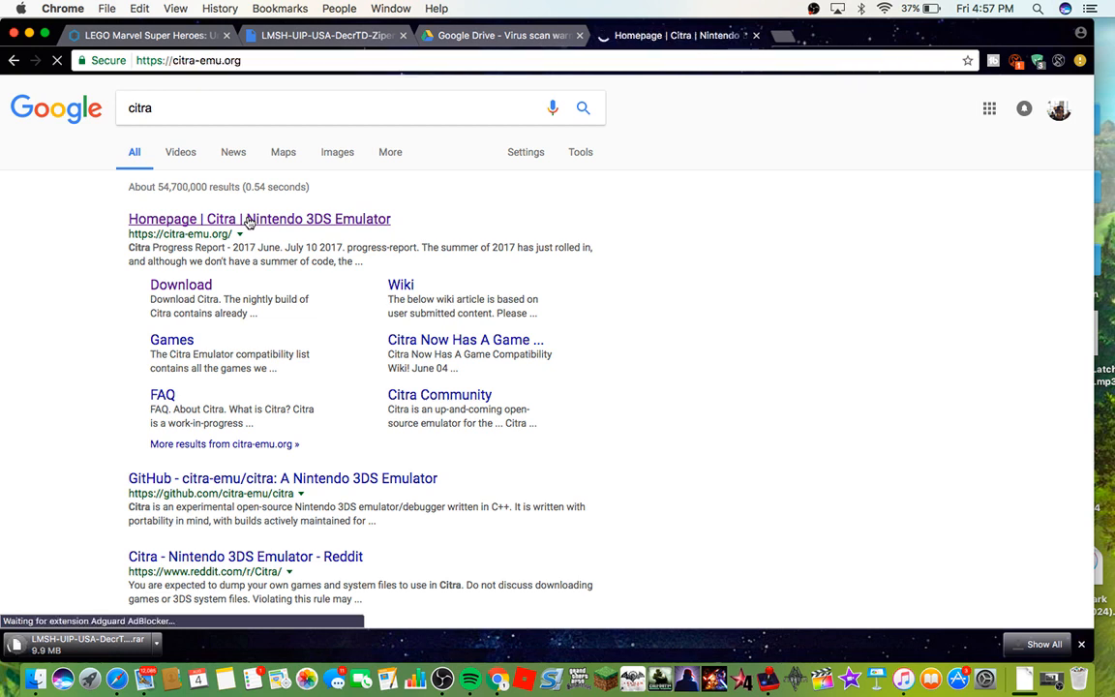
- Let citra-emu.org load and scroll down to its Windows, Linux and Mac download button
left_click(260, 219)
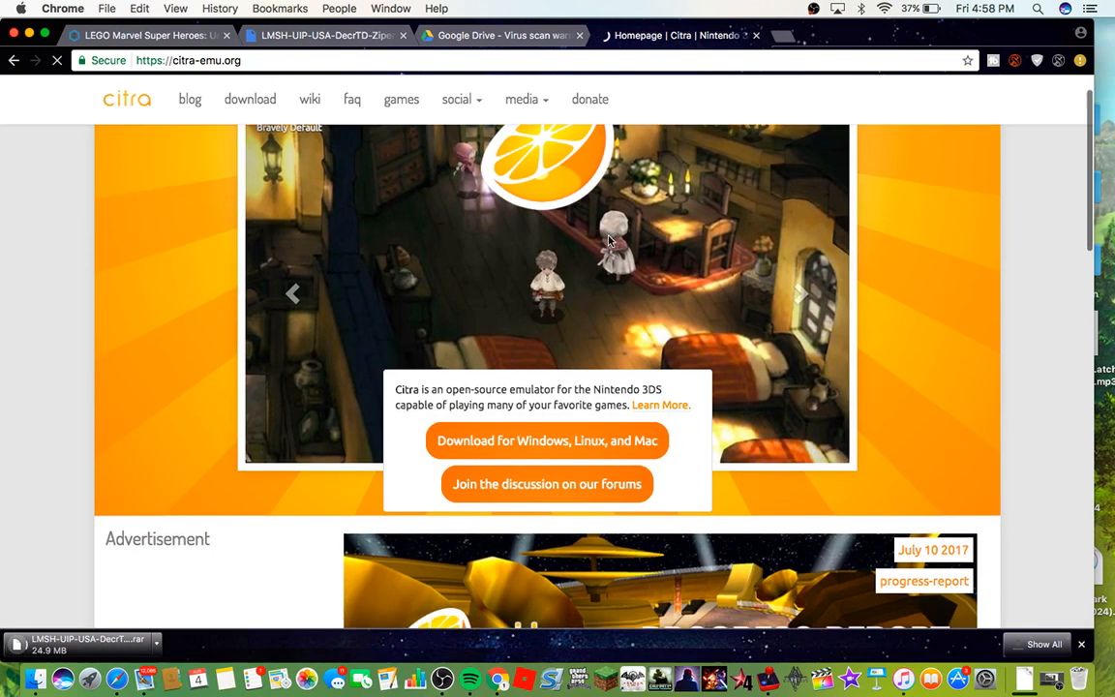
scroll("down", 3)
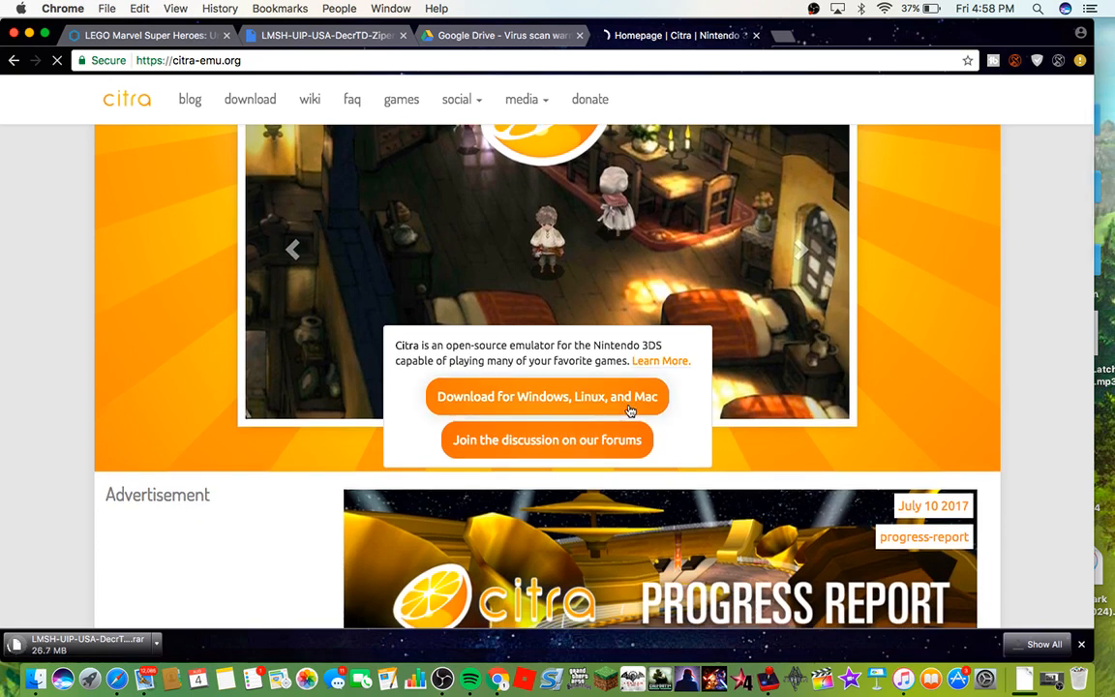